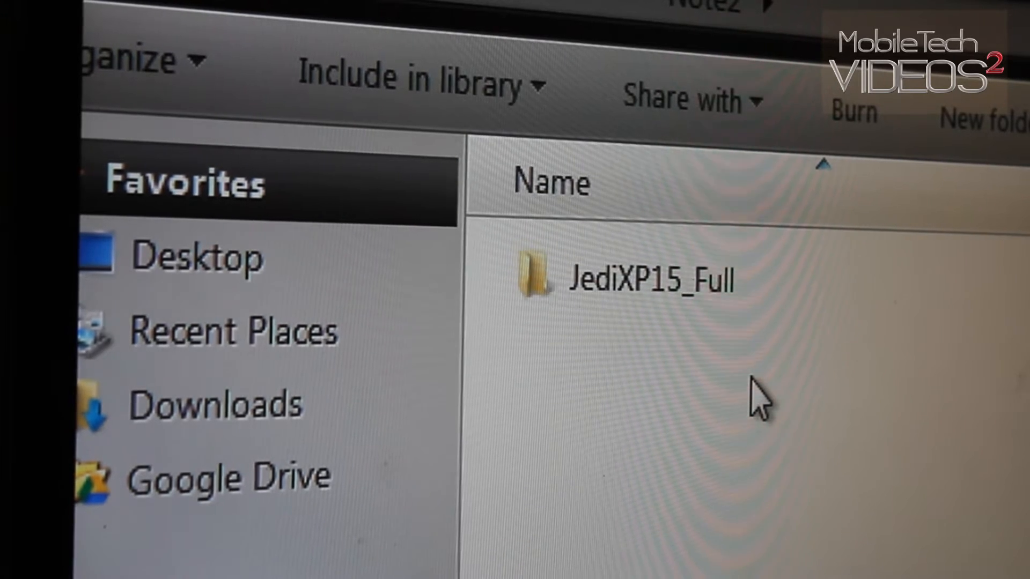
mouse_move(745, 400)
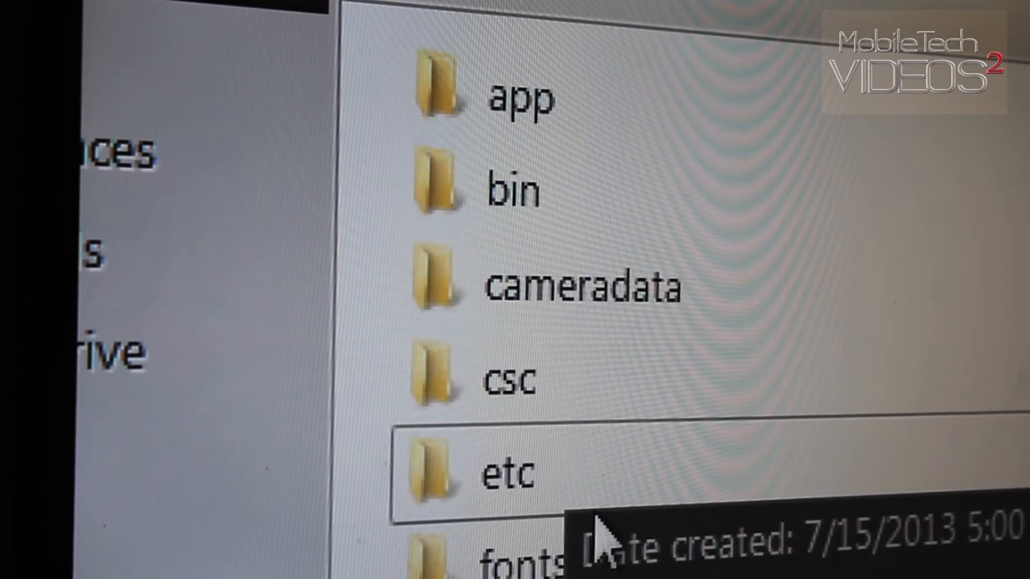
- Open the media folder inside the JediXP15_Full ROM's system folder
scroll(down, 3)
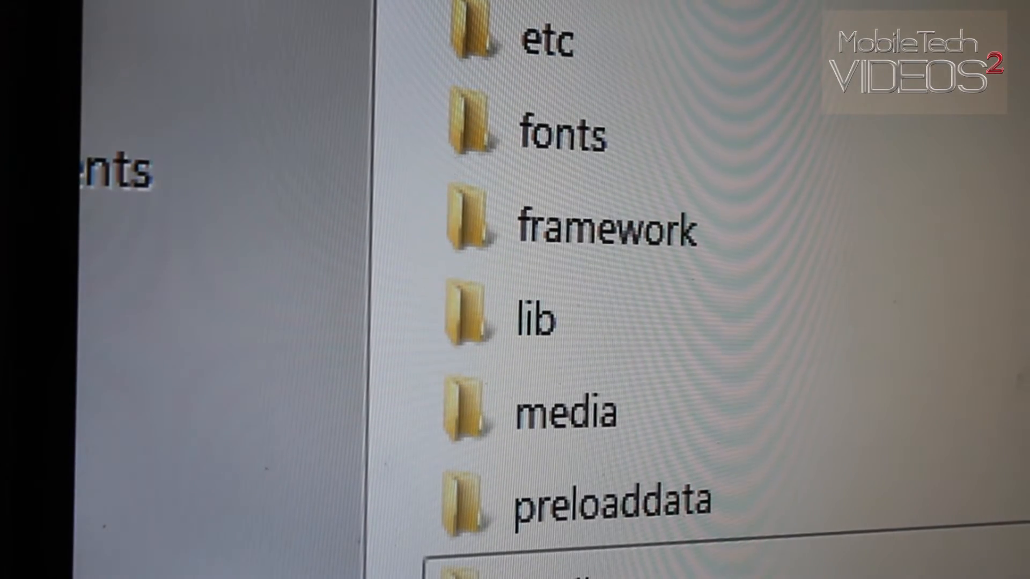
click(578, 414)
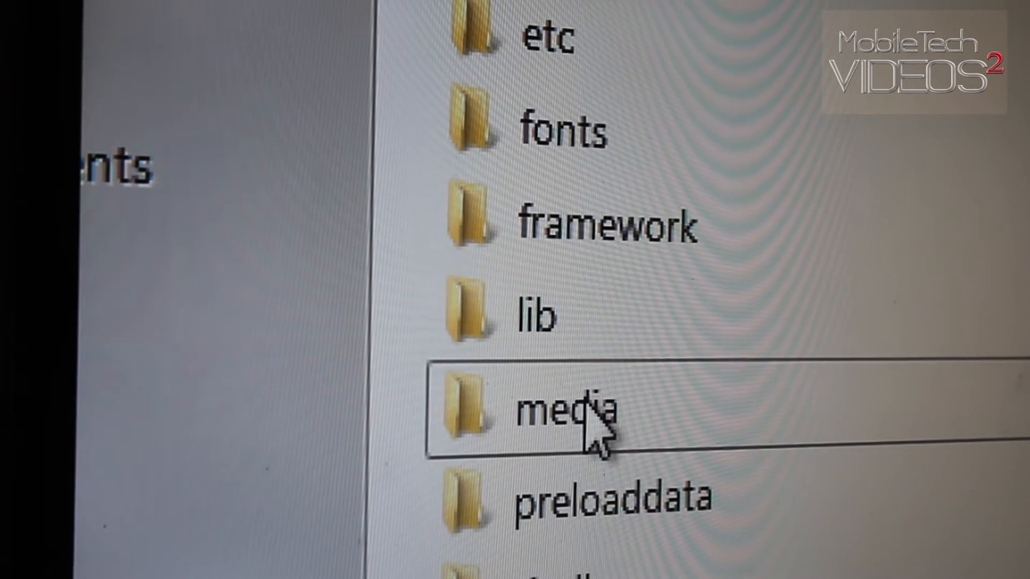
double_click(558, 414)
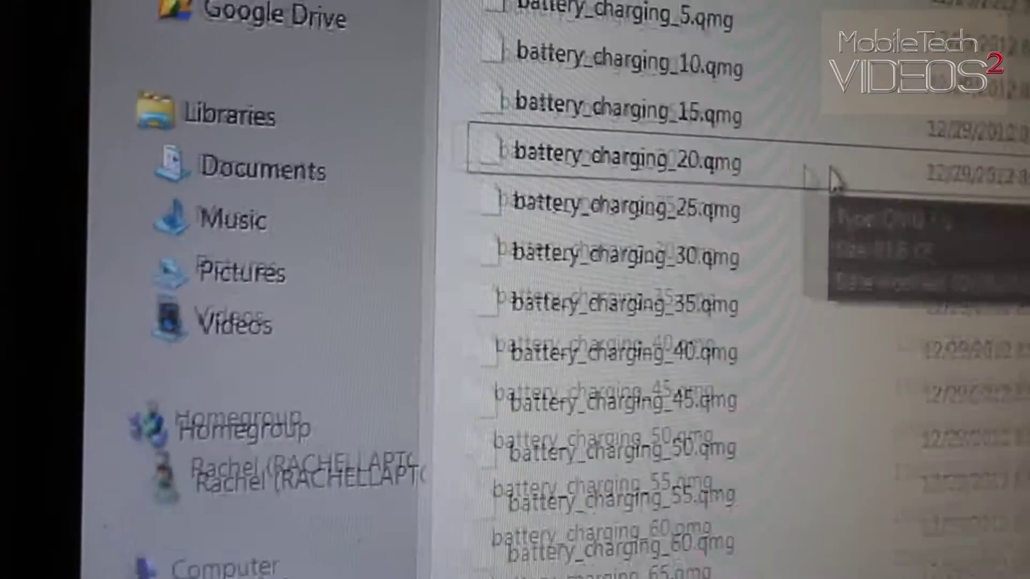
scroll(down, 3)
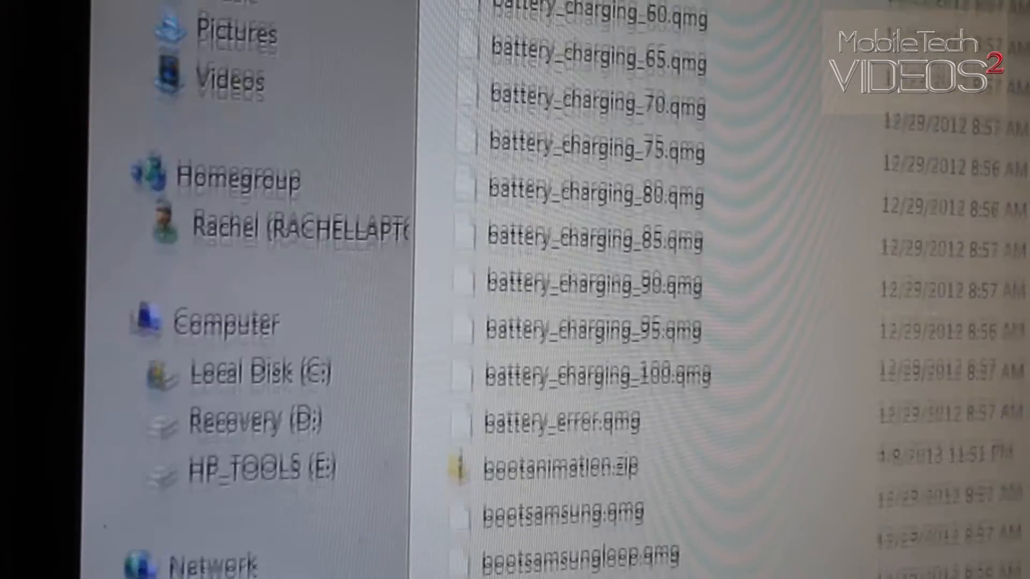
scroll(down, 3)
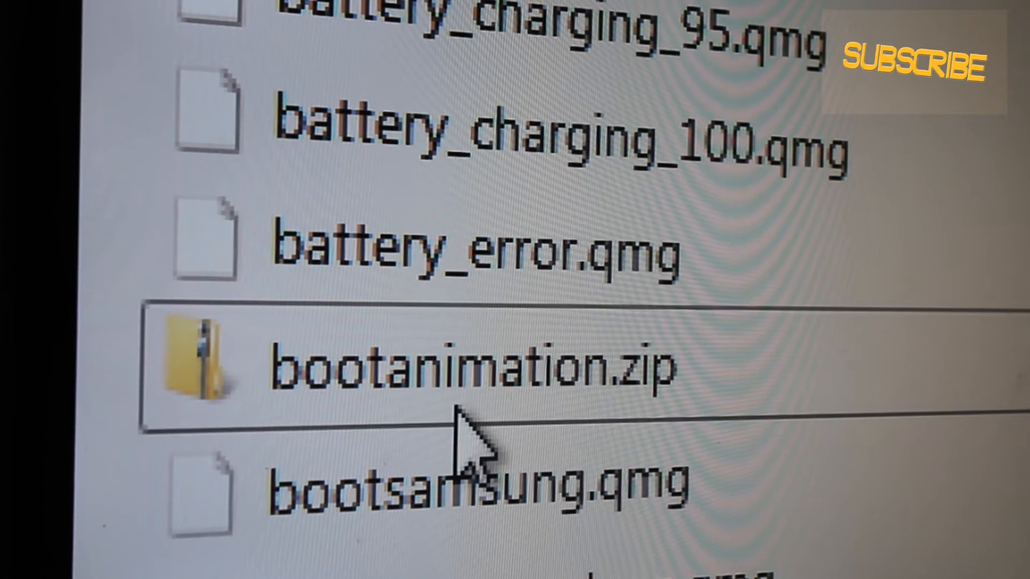
mouse_move(467, 434)
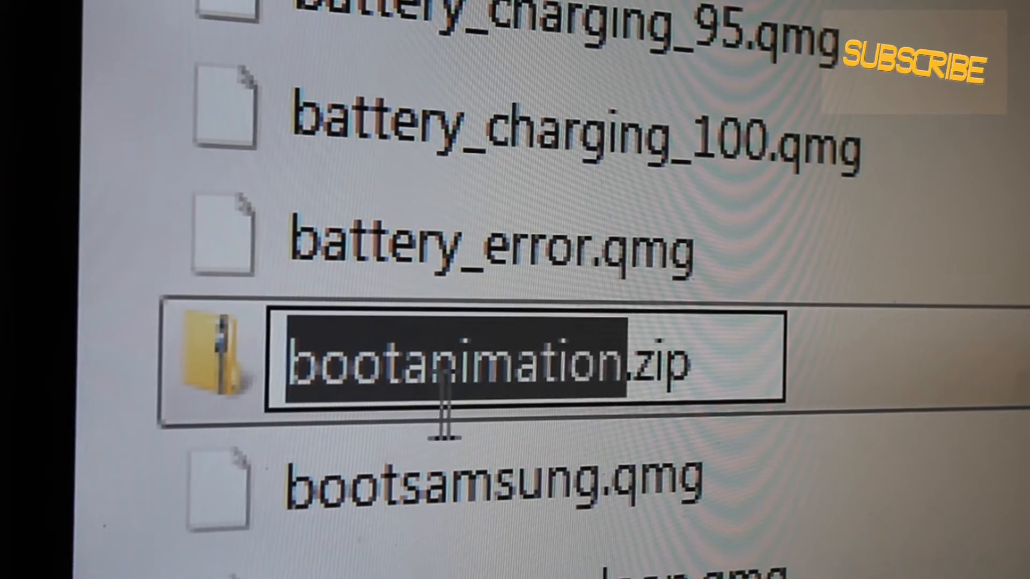
text(1)
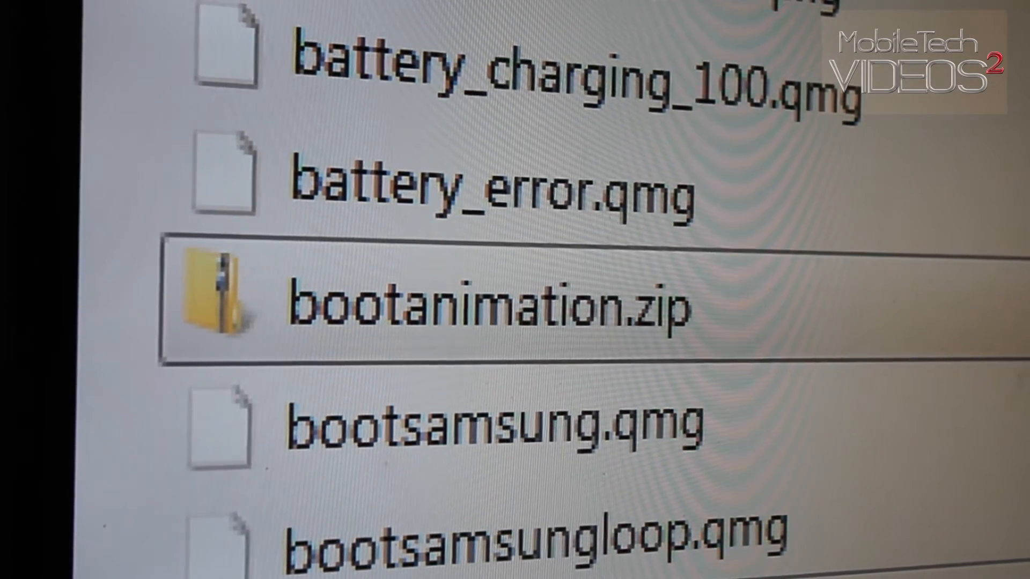
- Scroll up past the battery images to the alarms, notifications, ringtones and ui folders
scroll(up, 3)
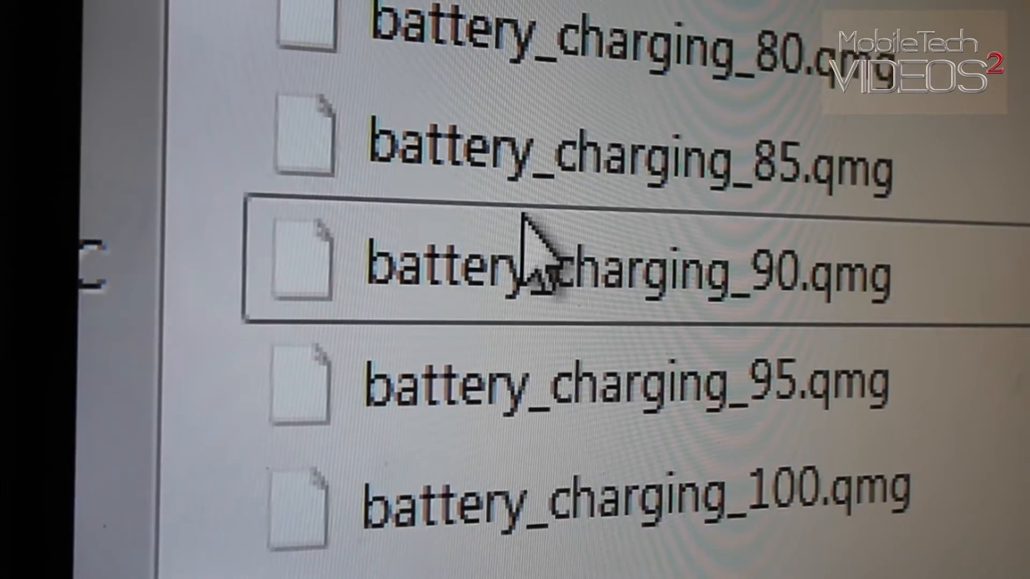
scroll(up, 3)
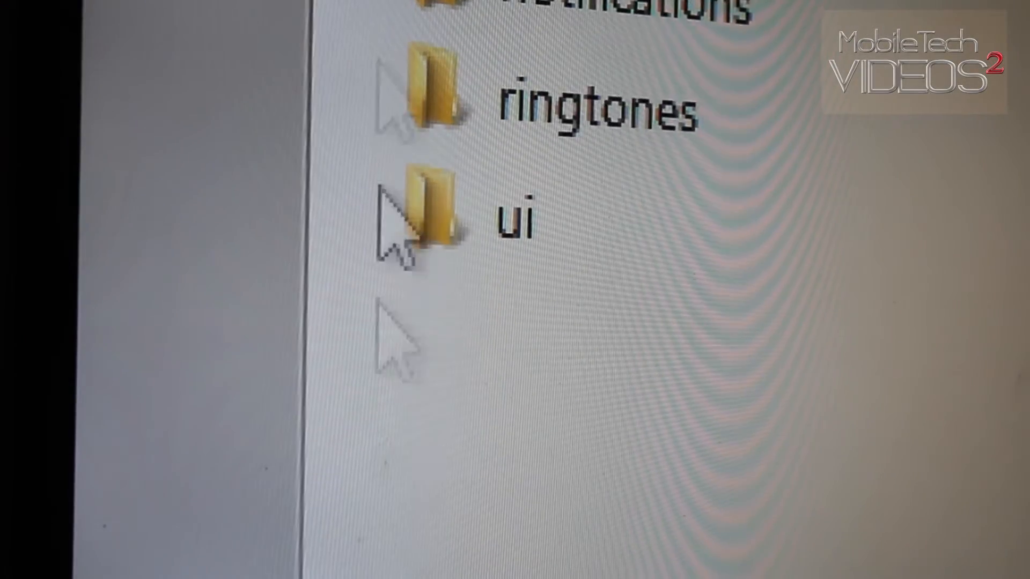
scroll(up, 3)
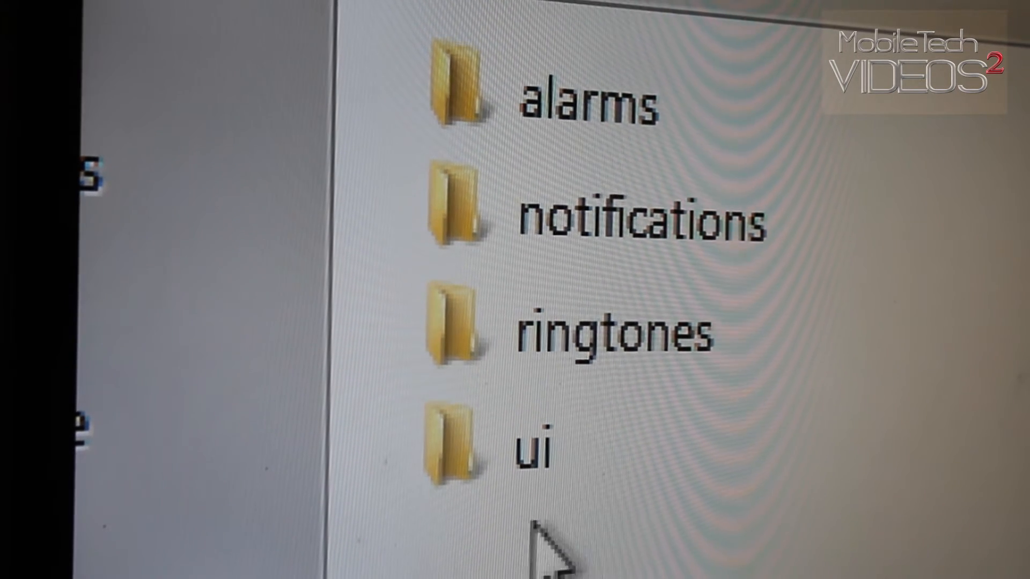
- Browse the ui folder's .ogg sounds to locate Lock.ogg and Unlock.ogg
click(532, 453)
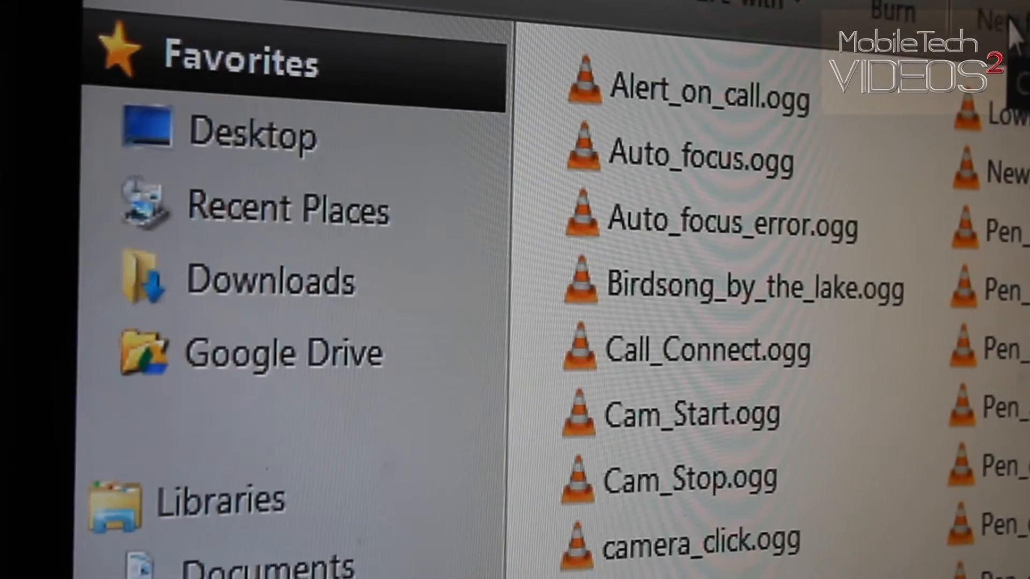
scroll(down, 3)
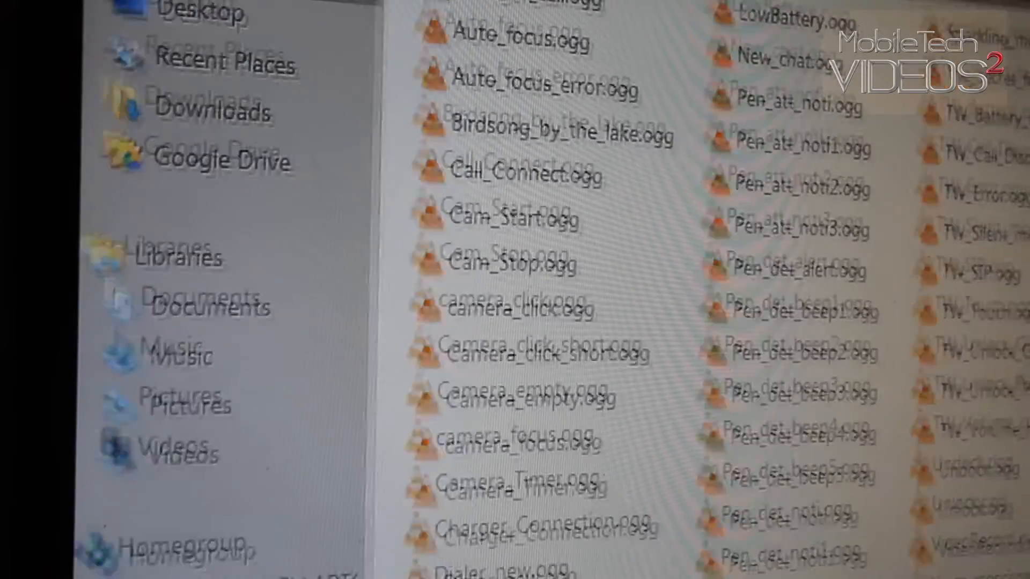
scroll(down, 3)
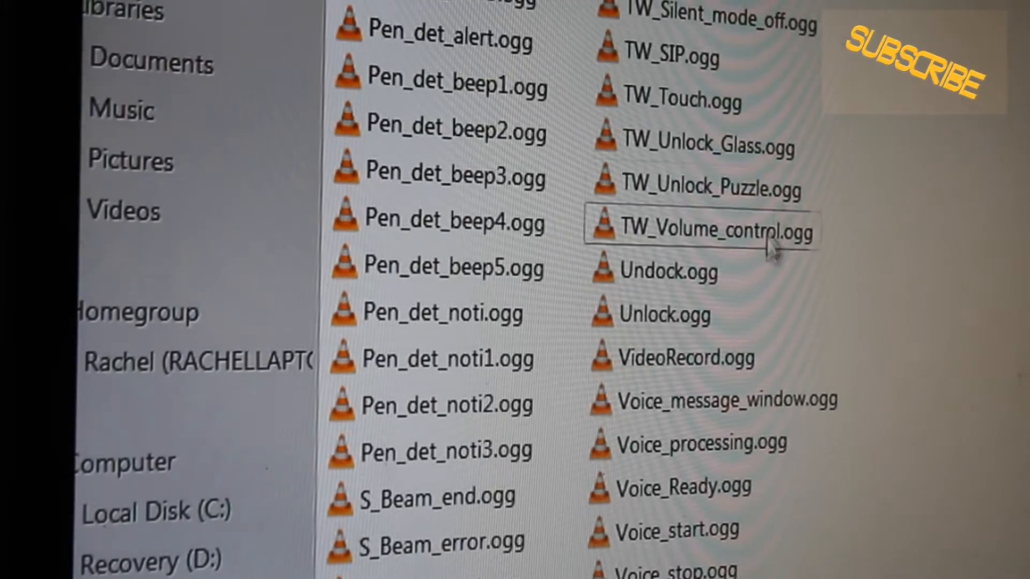
mouse_move(684, 268)
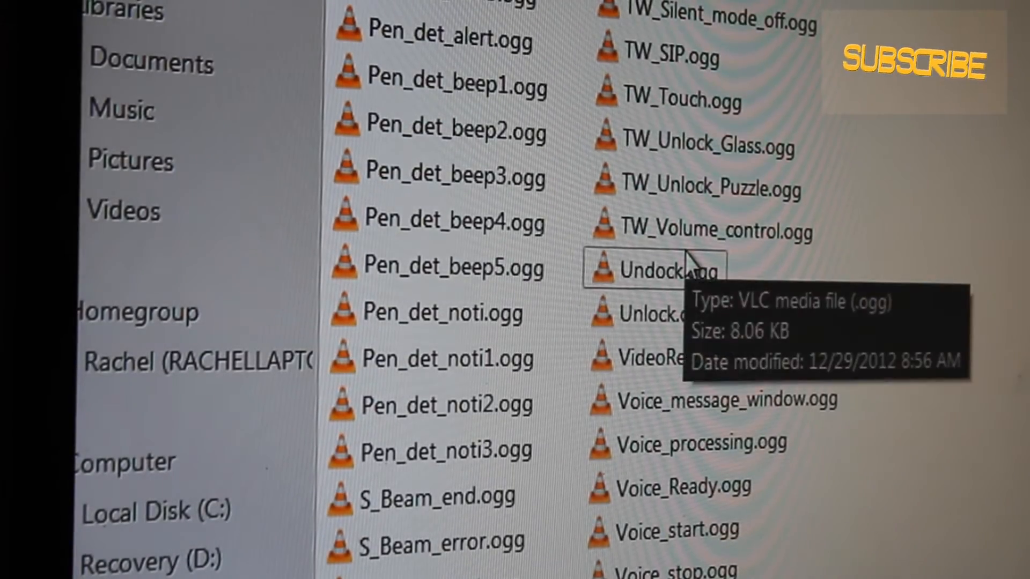
scroll(up, 3)
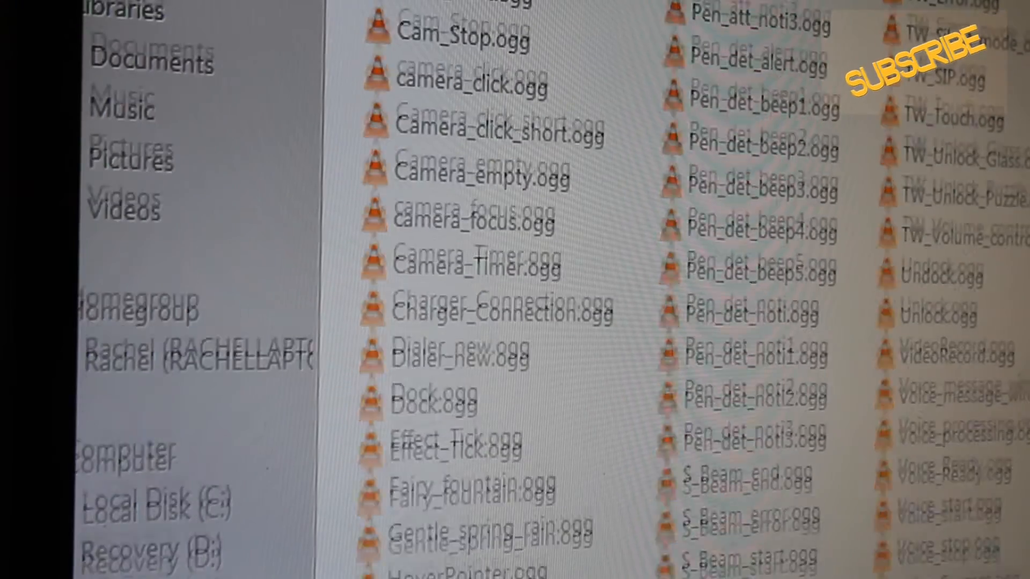
scroll(down, 3)
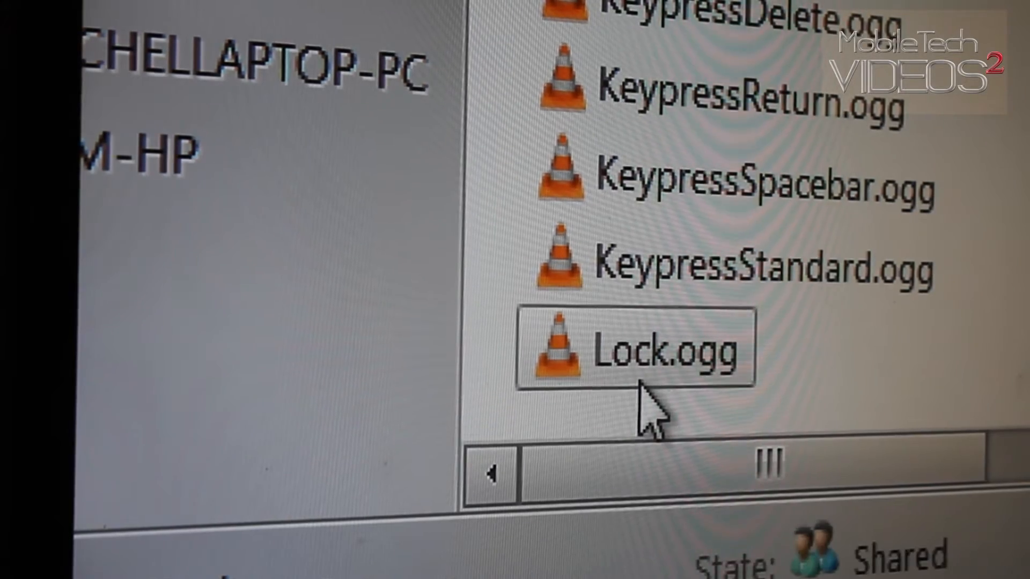
scroll(down, 3)
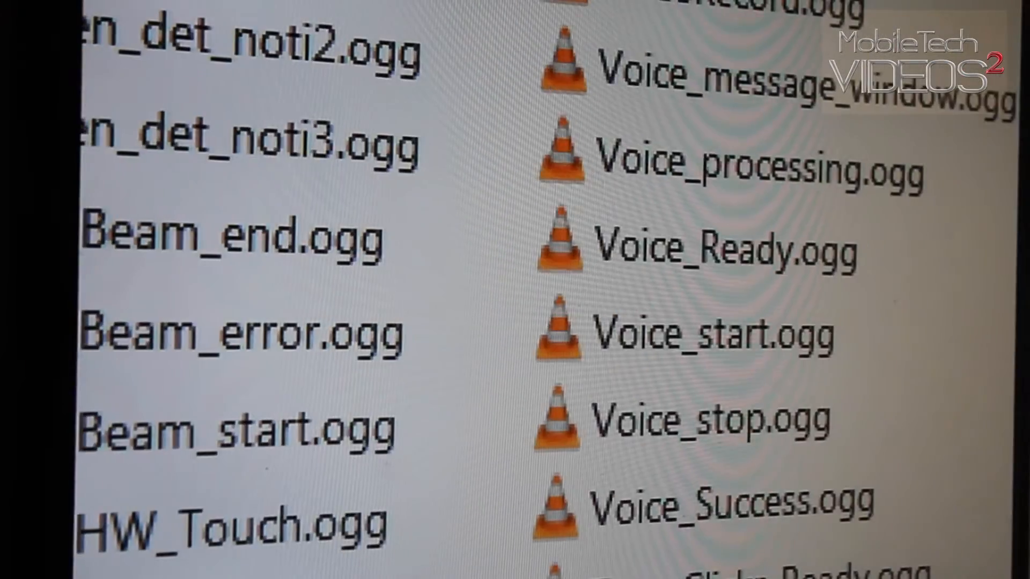
scroll(up, 3)
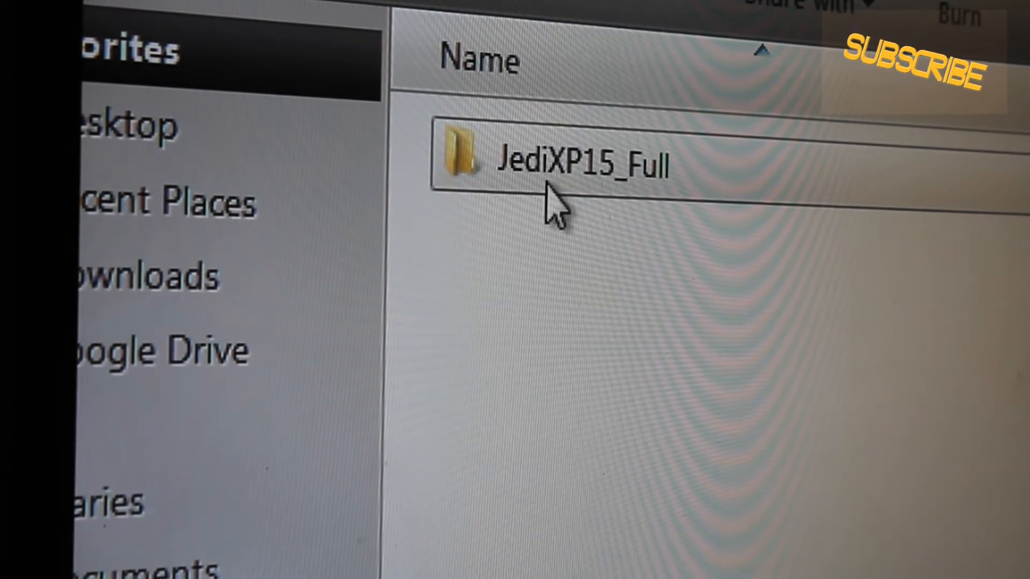
- Add the JediXP15_Full folder to a new 7-Zip archive with default settings
right_click(578, 157)
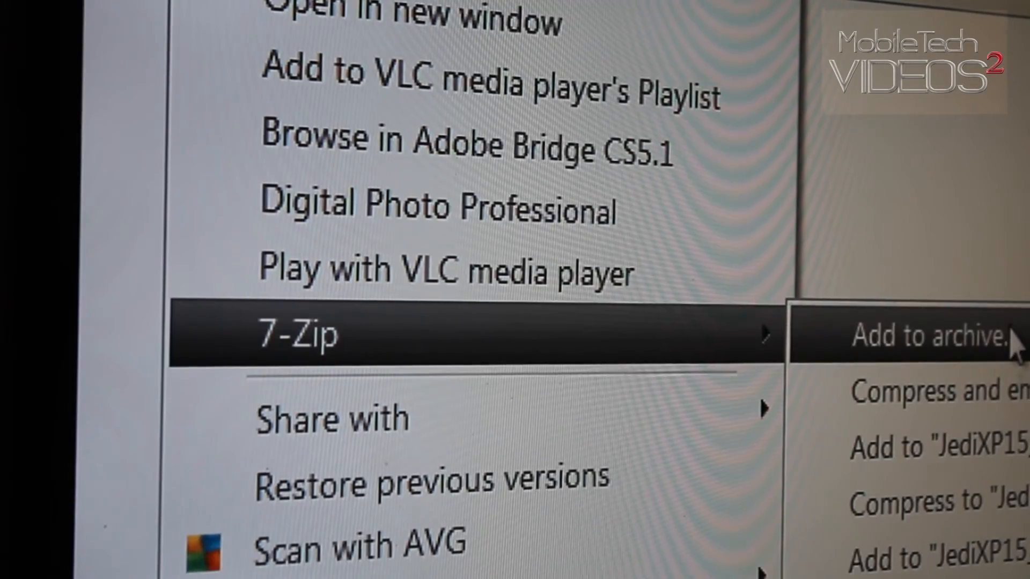
click(907, 335)
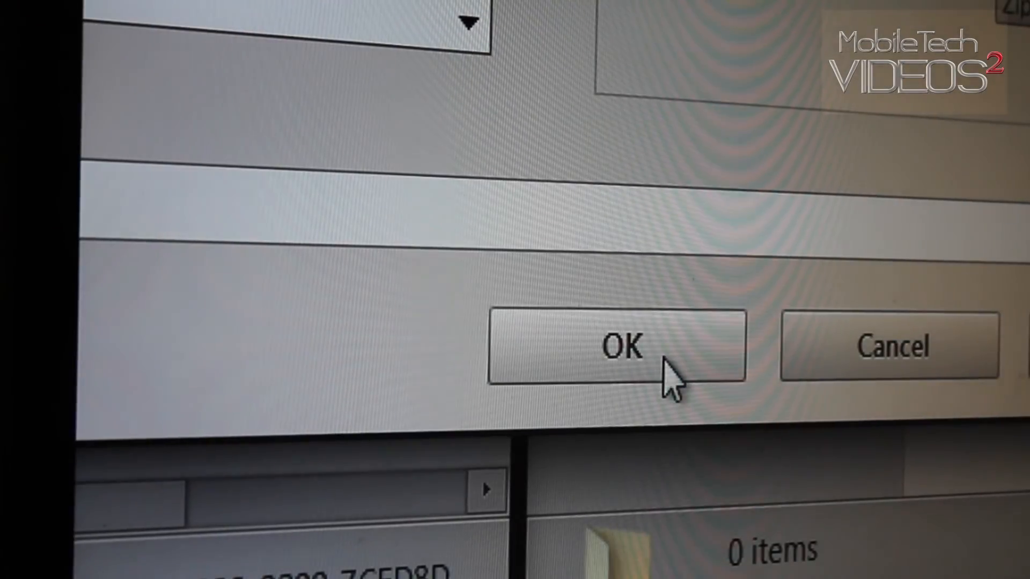
click(619, 344)
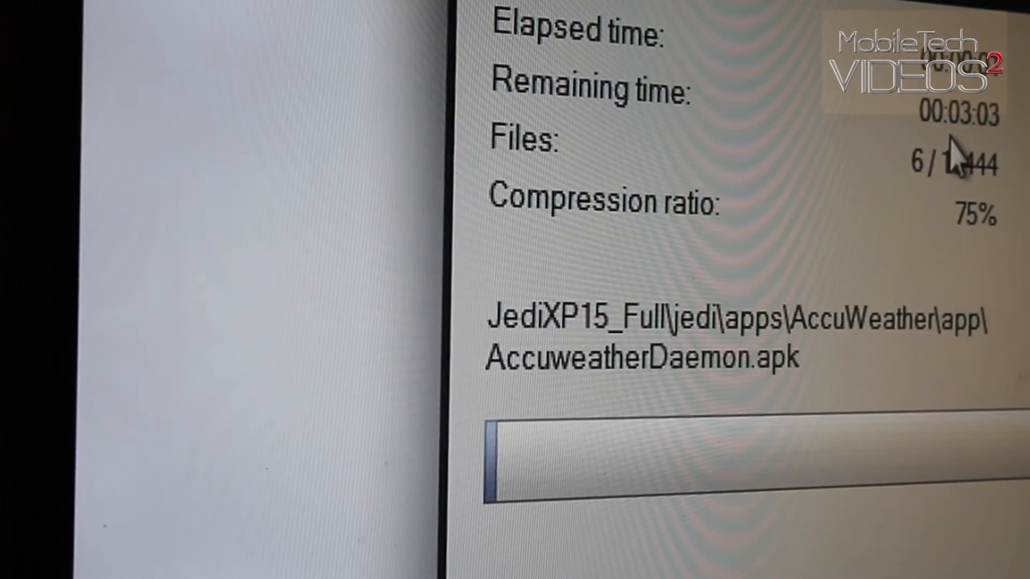